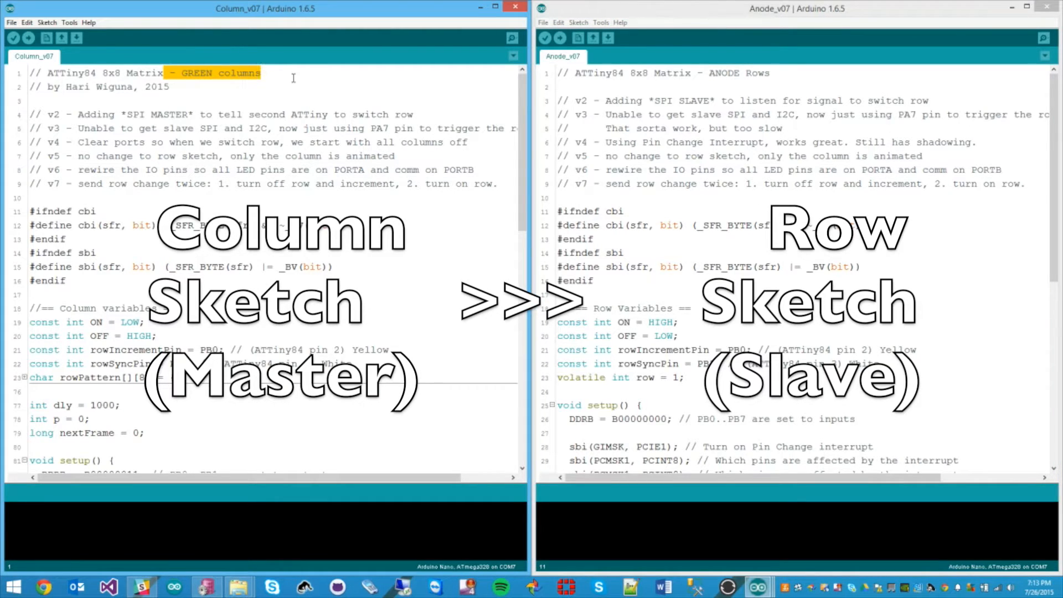
pyautogui.moveTo(305, 128)
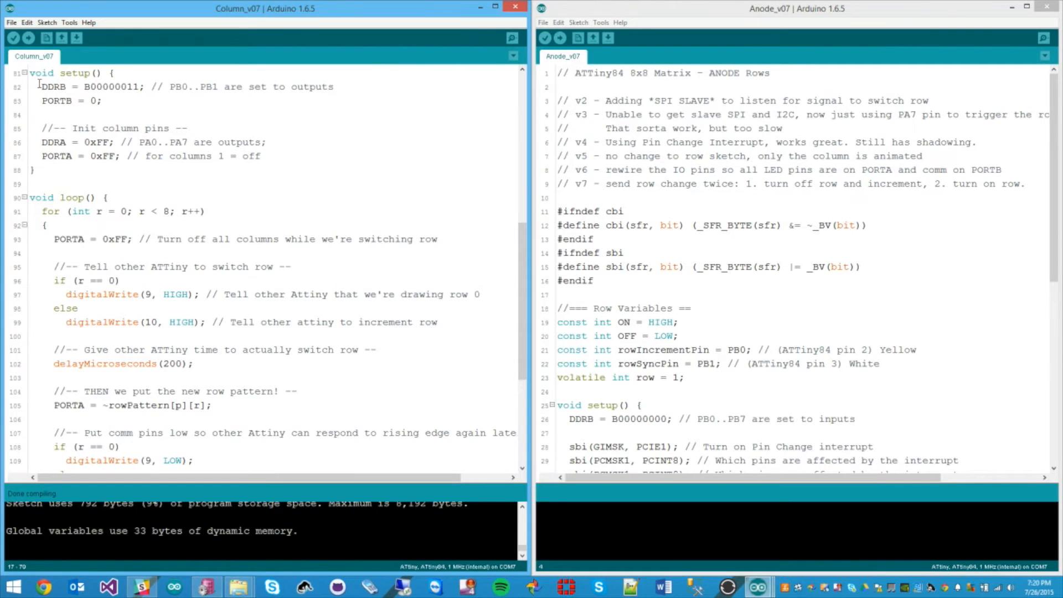
pyautogui.moveTo(168, 86); pyautogui.dragTo(333, 86)
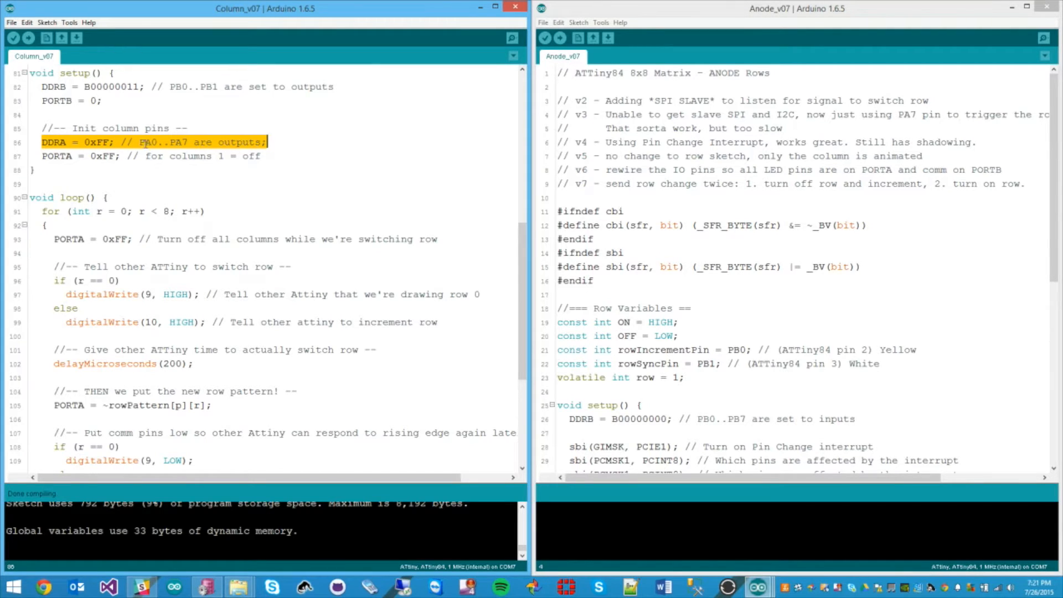
pyautogui.click(190, 143)
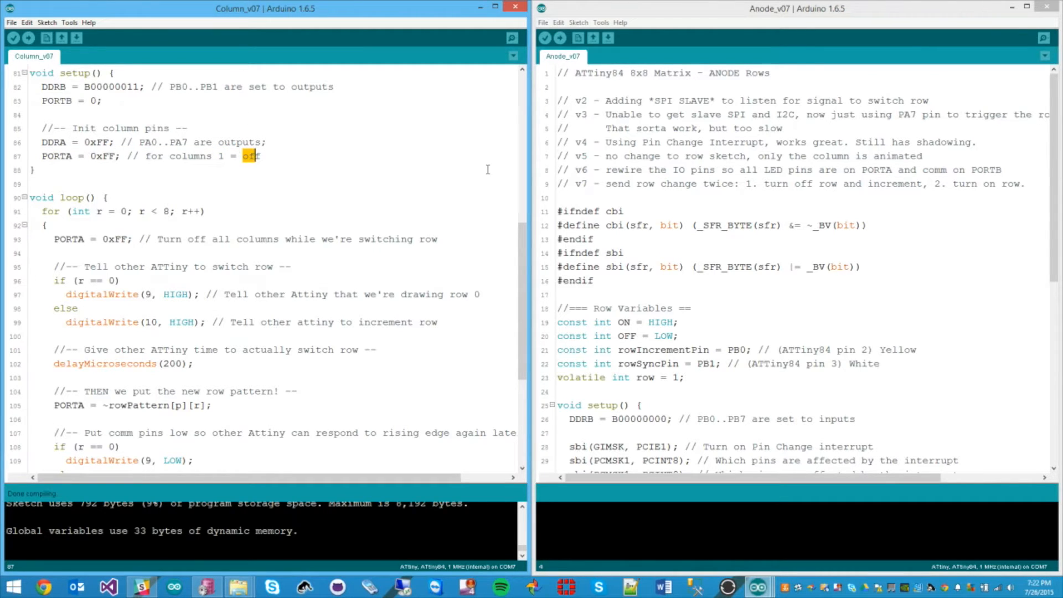
pyautogui.moveTo(750, 131)
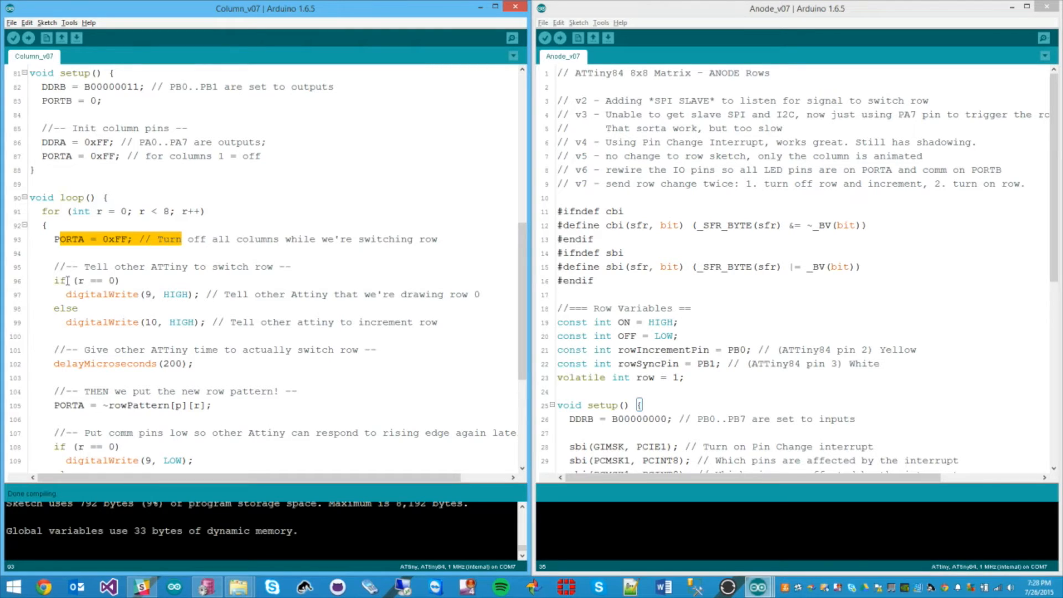
# Highlight the row-0 digitalWrite signal, then the delayMicroseconds(dly) per-row delay lines
pyautogui.click(141, 267)
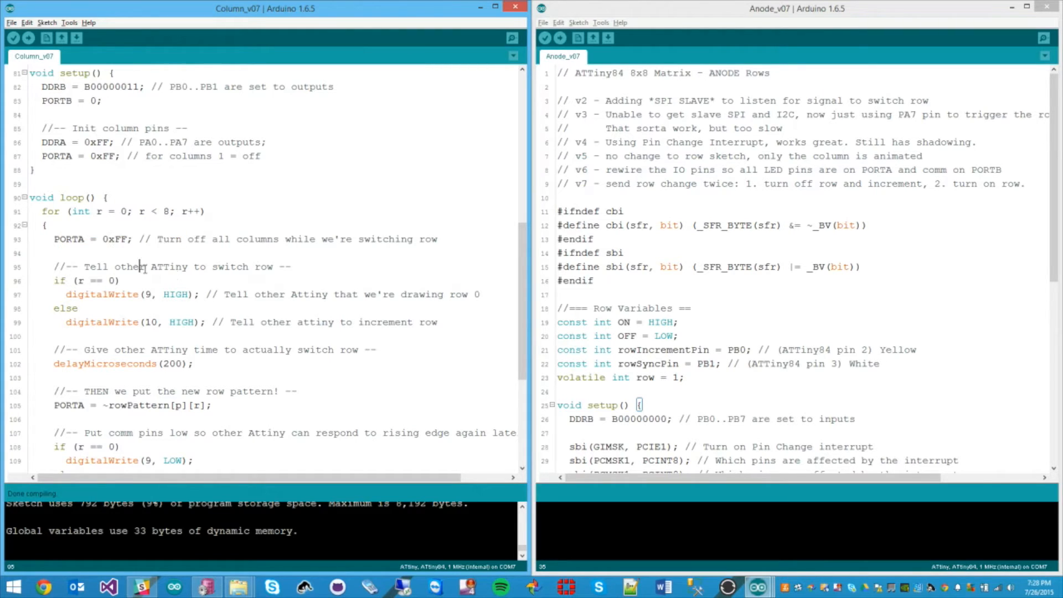
pyautogui.moveTo(141, 266); pyautogui.dragTo(249, 267)
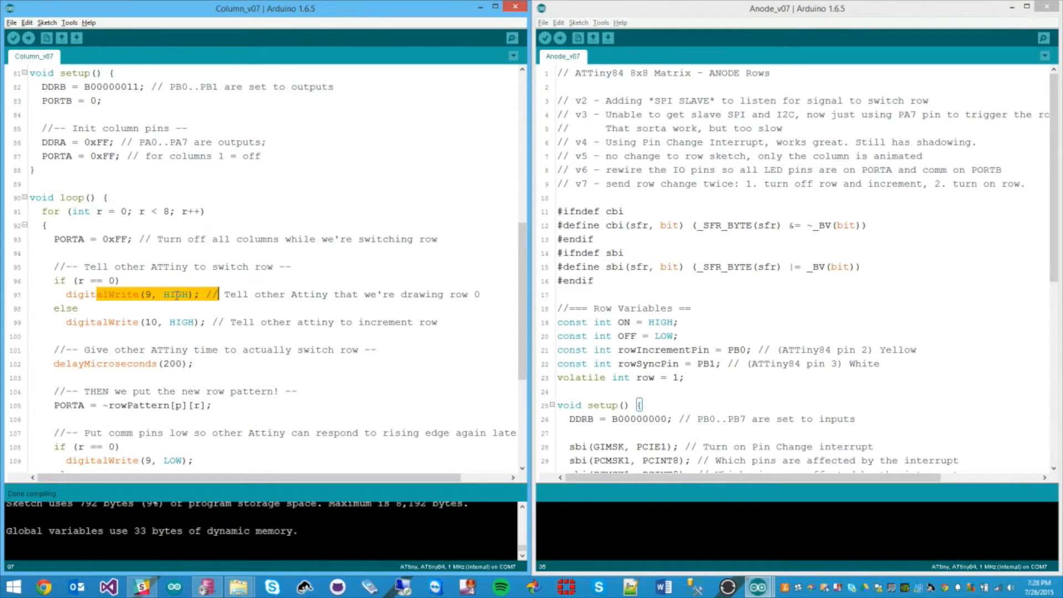
pyautogui.click(193, 363)
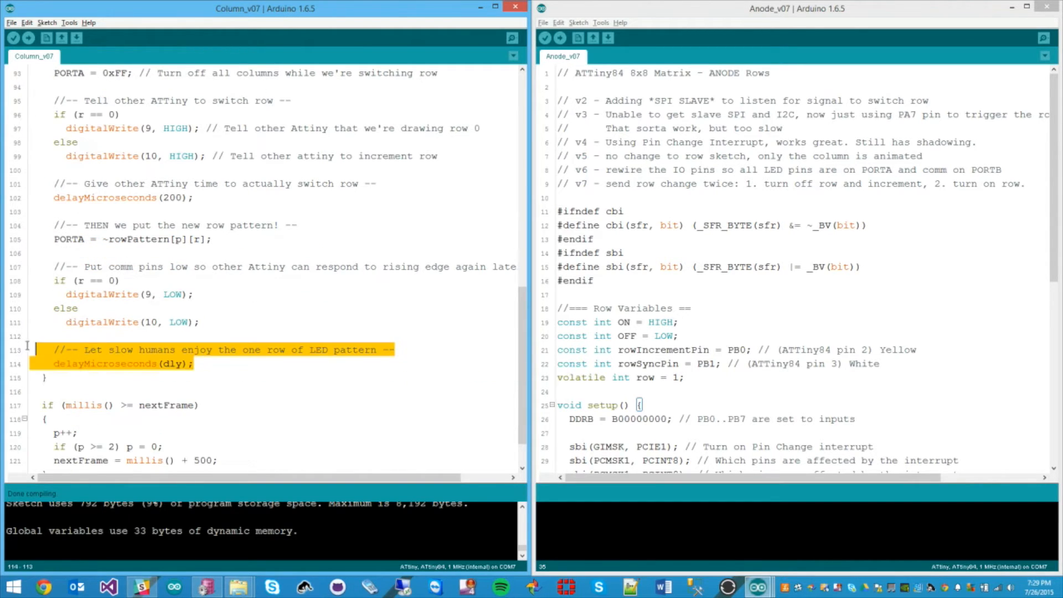
pyautogui.click(229, 363)
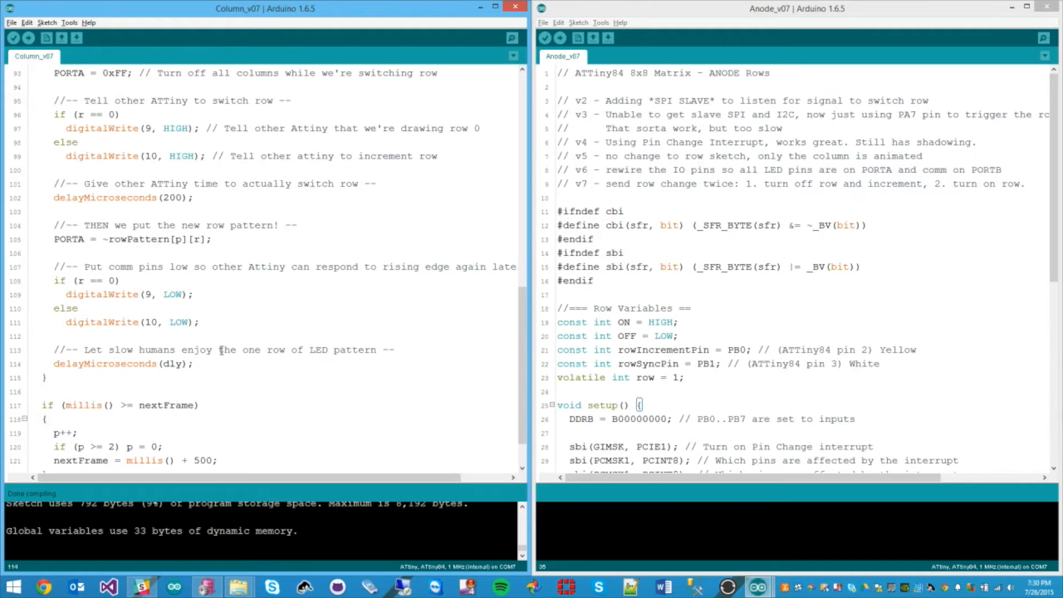
pyautogui.click(195, 363)
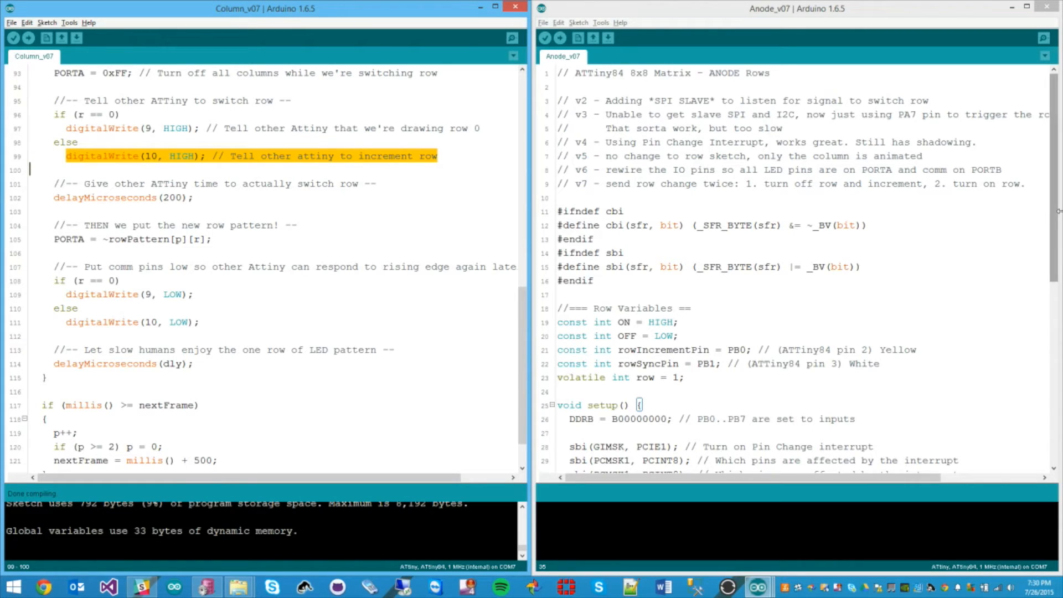
pyautogui.moveTo(829, 135)
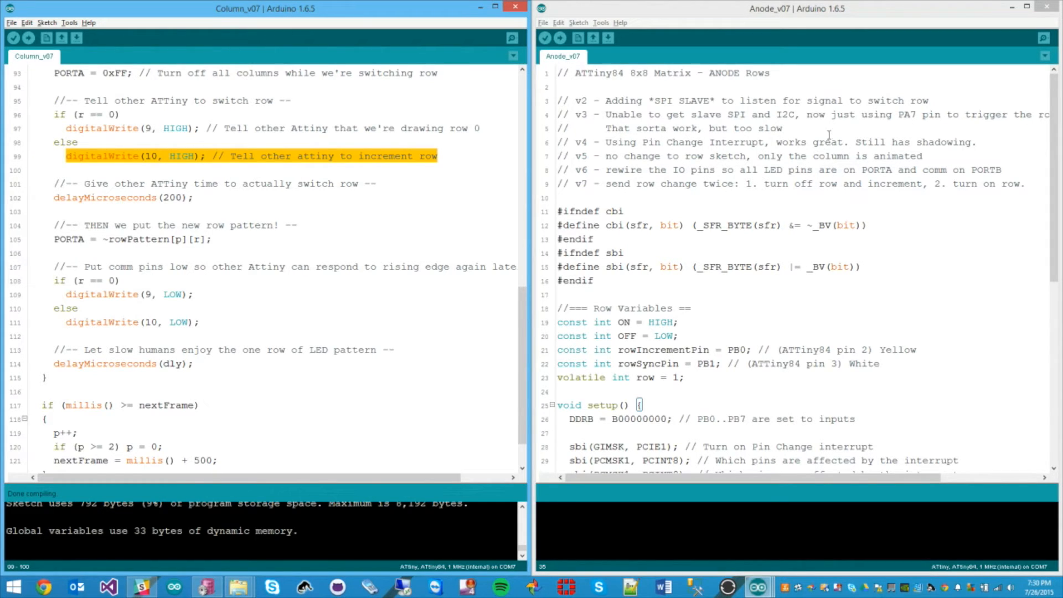
pyautogui.moveTo(725, 333)
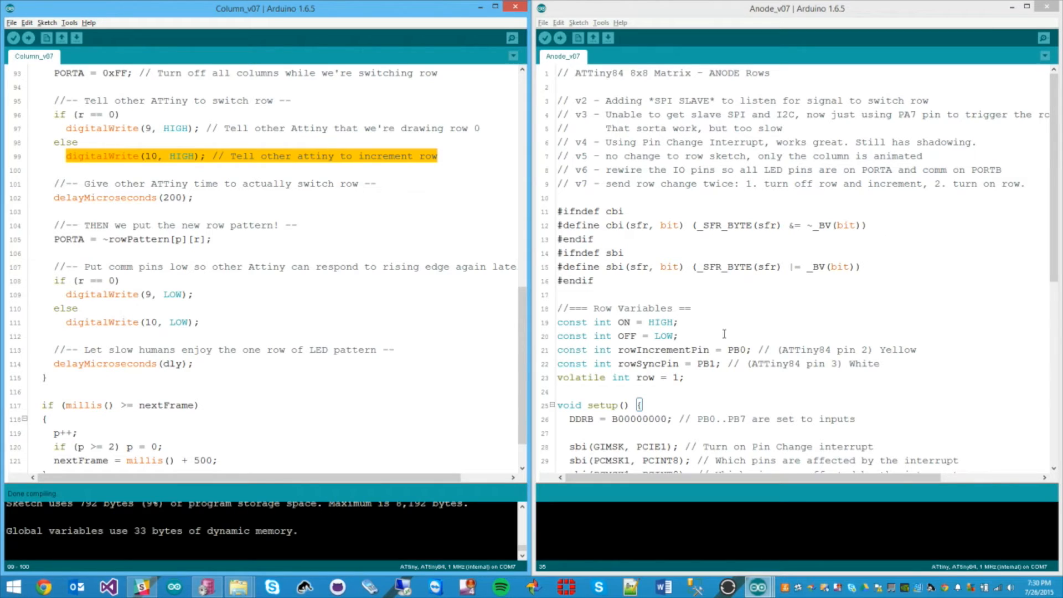
pyautogui.moveTo(733, 333)
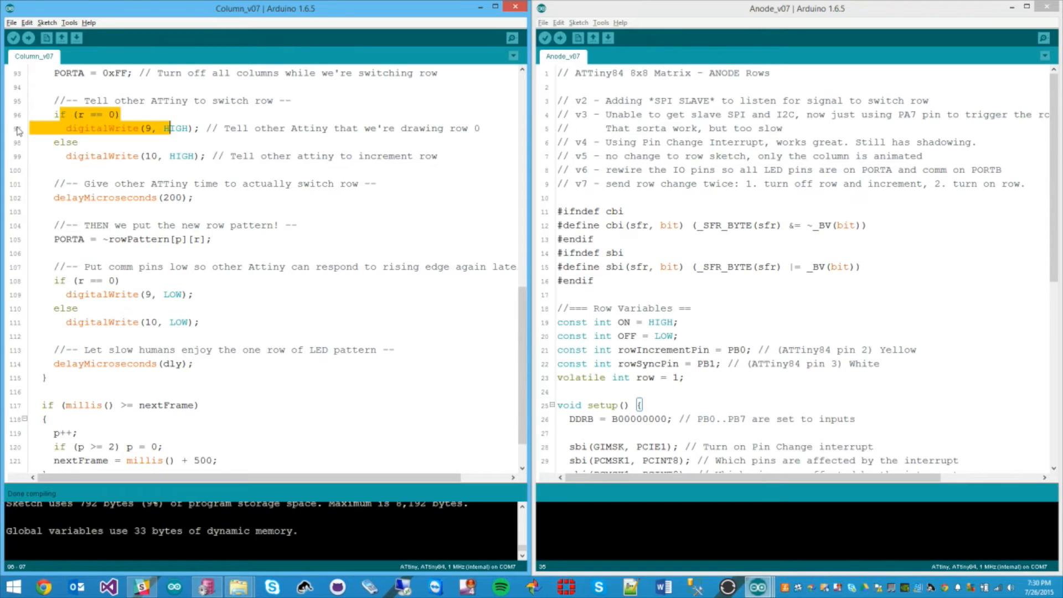
pyautogui.click(83, 114)
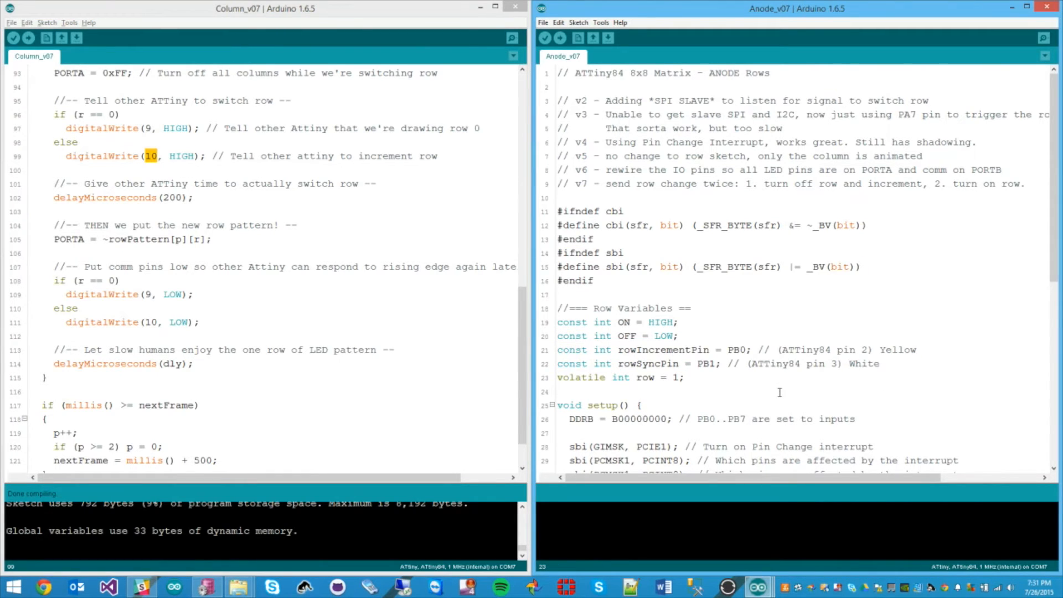
# Scroll to the Anode sketch's setup and highlight its pin-change interrupt configuration line
pyautogui.scroll(-3)
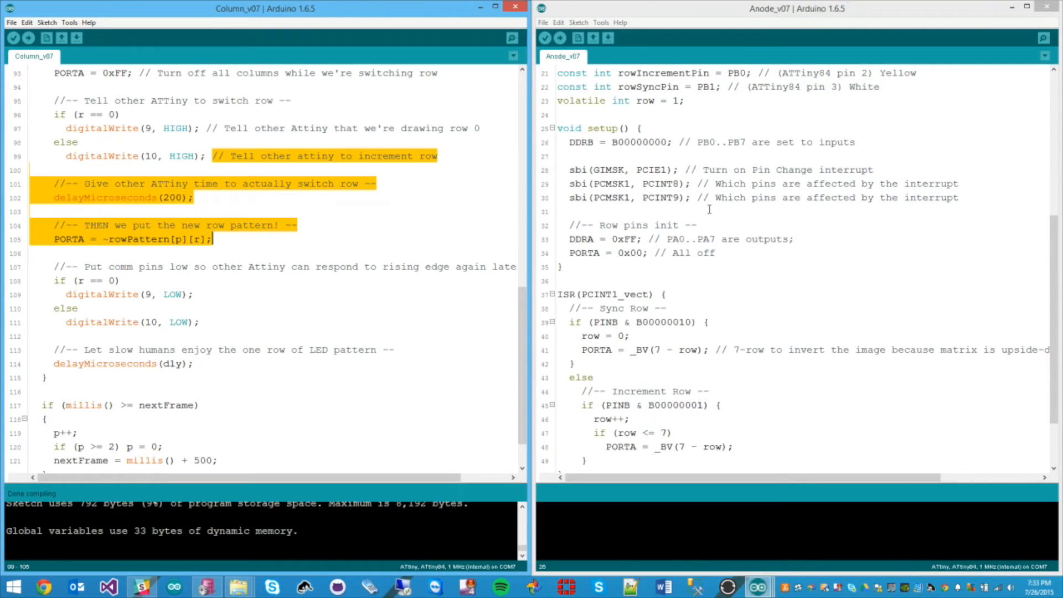
pyautogui.tripleClick(678, 240)
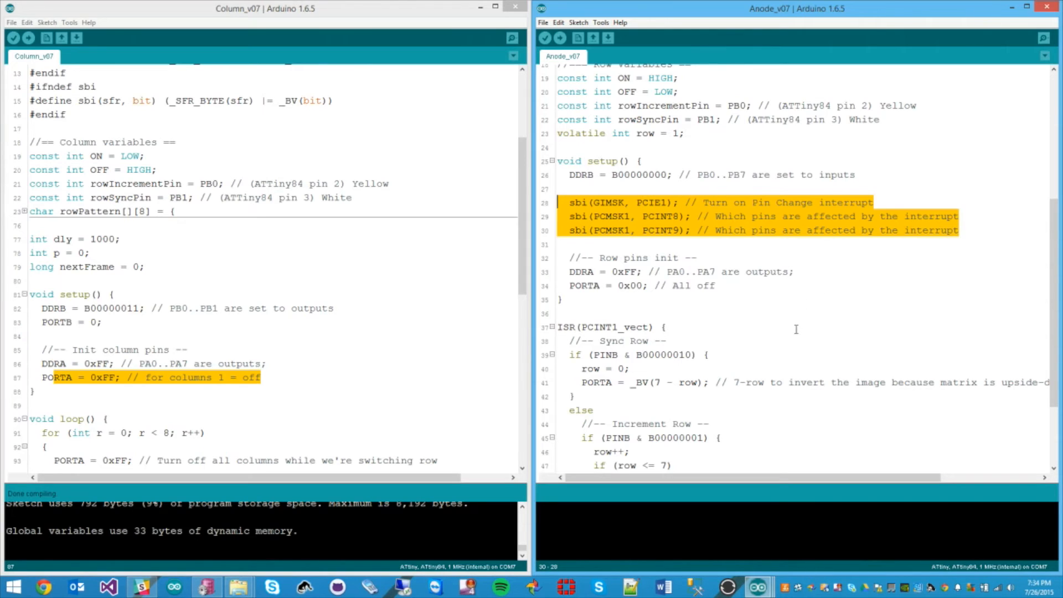
pyautogui.moveTo(444, 303)
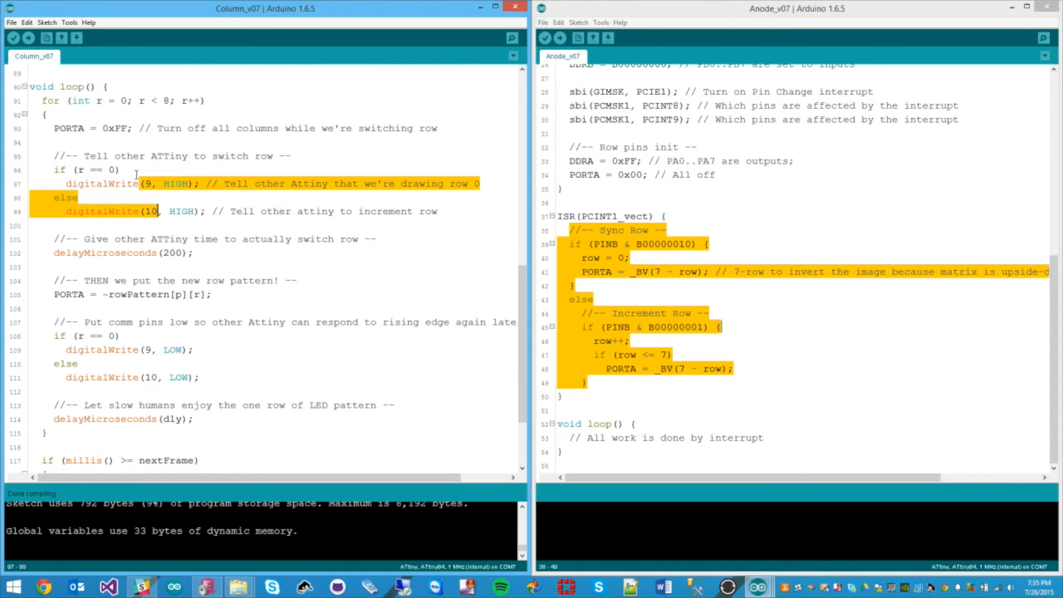
pyautogui.click(741, 203)
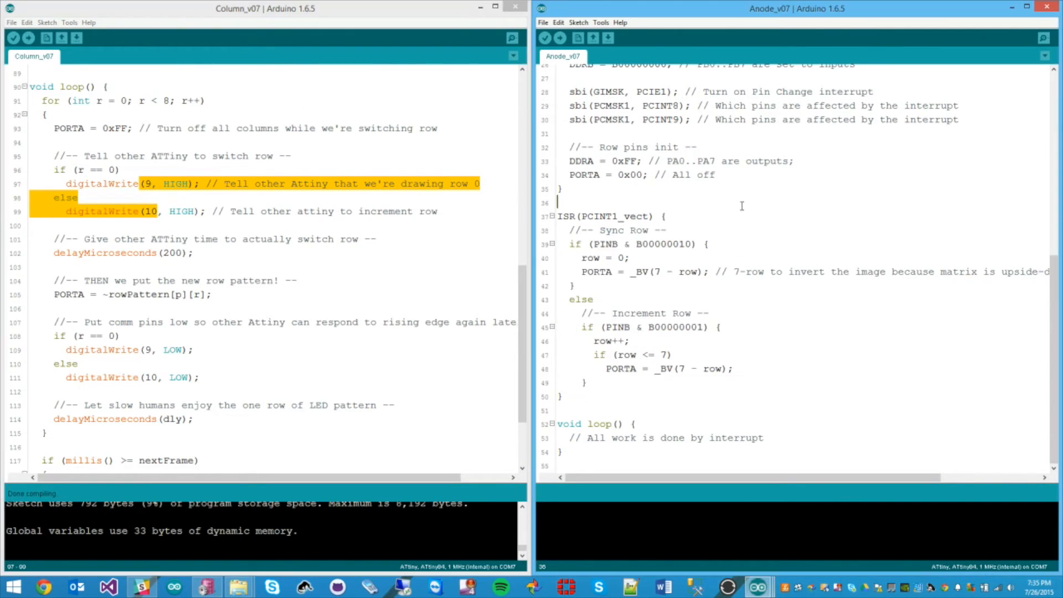
pyautogui.moveTo(666, 339)
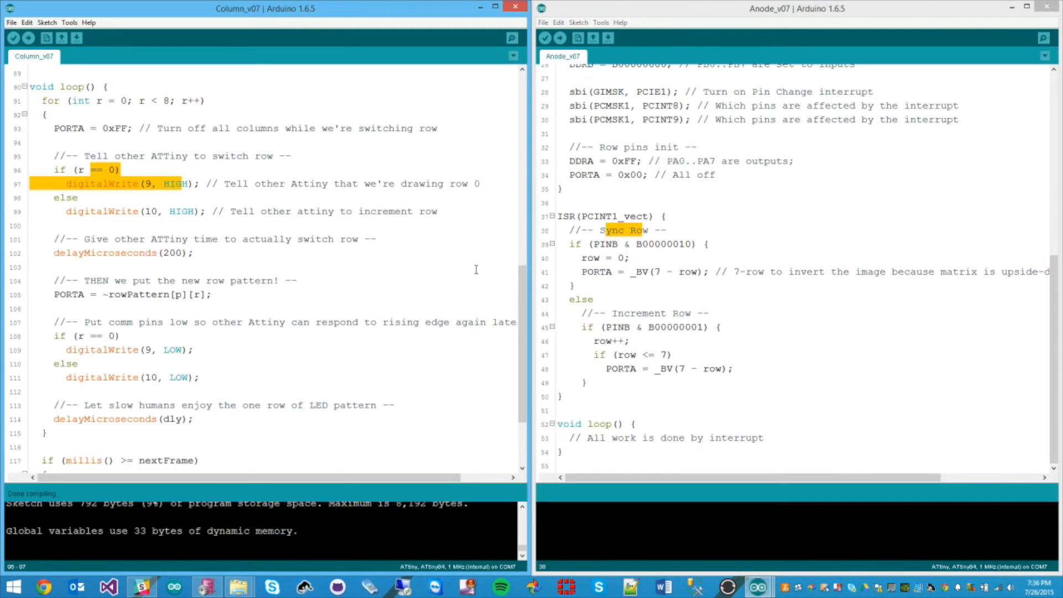
pyautogui.click(582, 258)
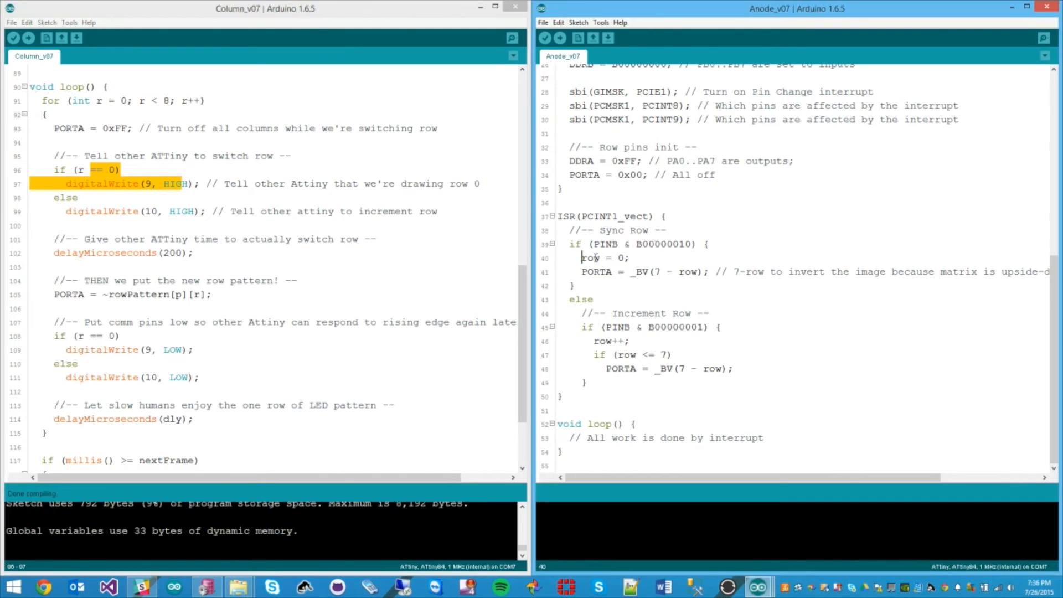
pyautogui.tripleClick(602, 258)
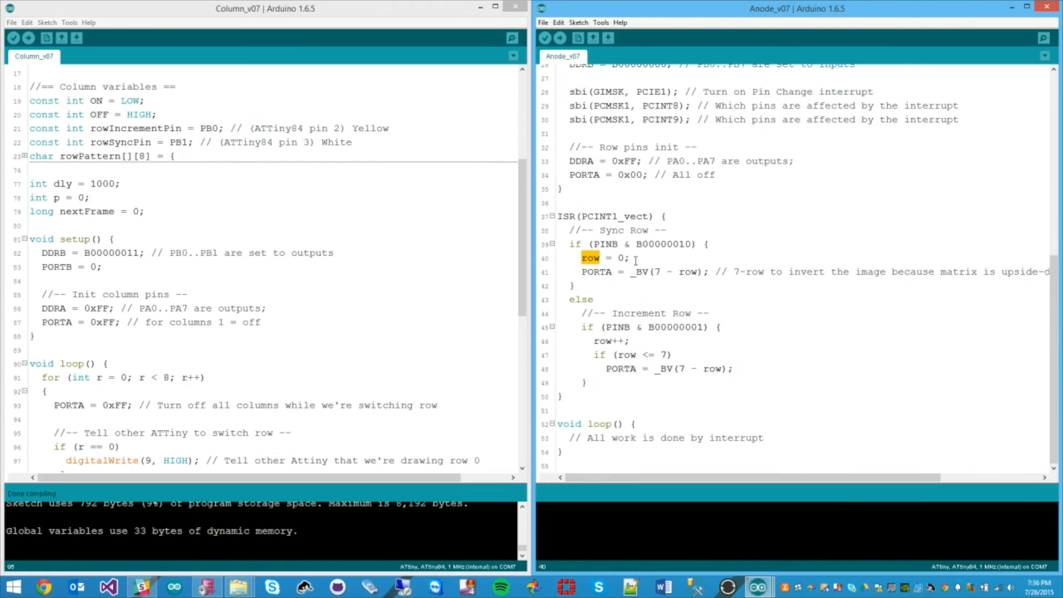
pyautogui.doubleClick(596, 271)
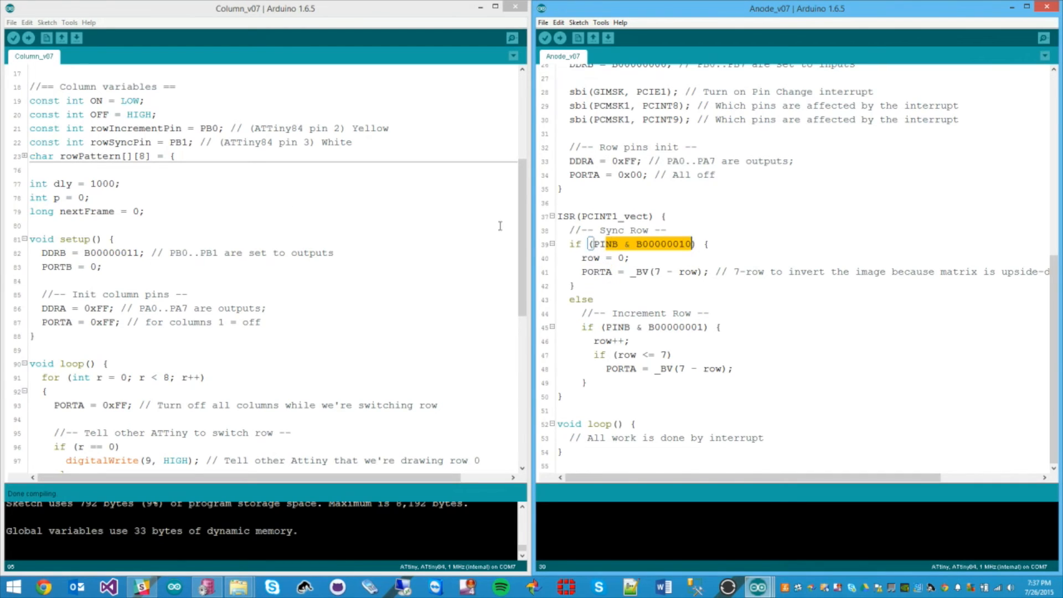
pyautogui.scroll(-3)
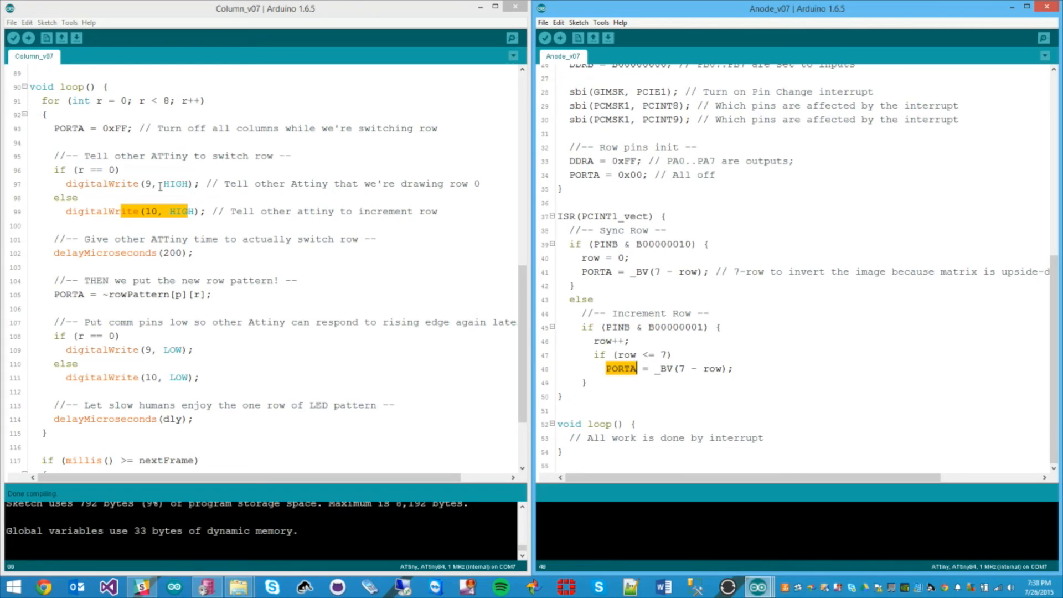
pyautogui.moveTo(702, 250)
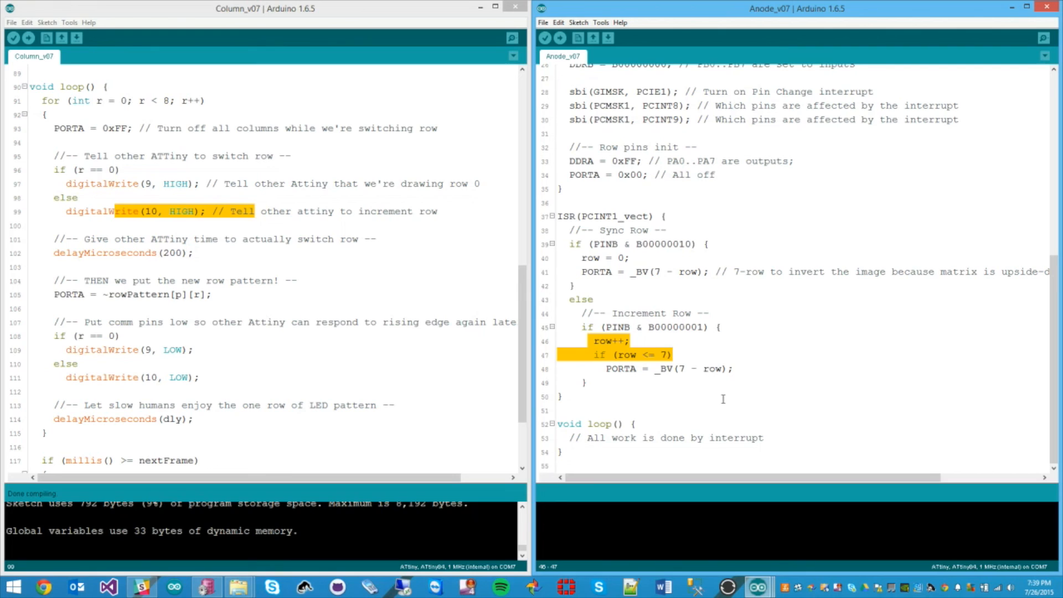
pyautogui.click(673, 355)
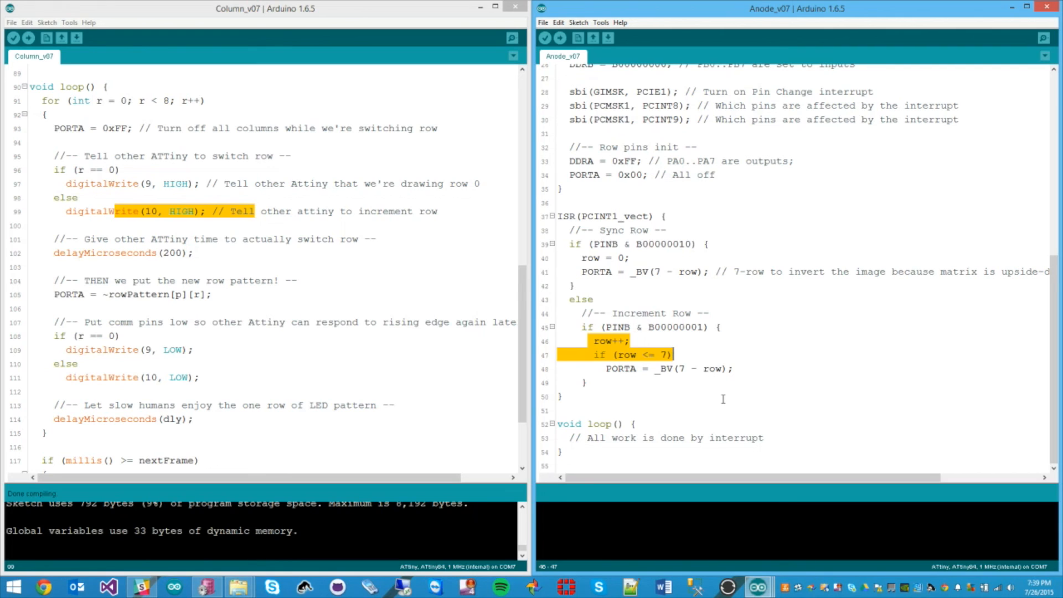